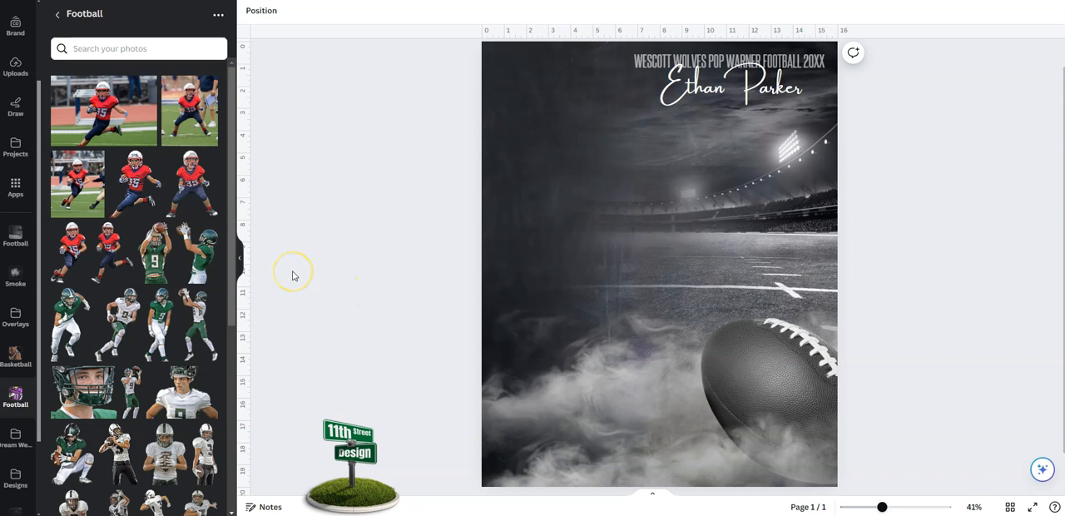
pyautogui.moveTo(281, 266)
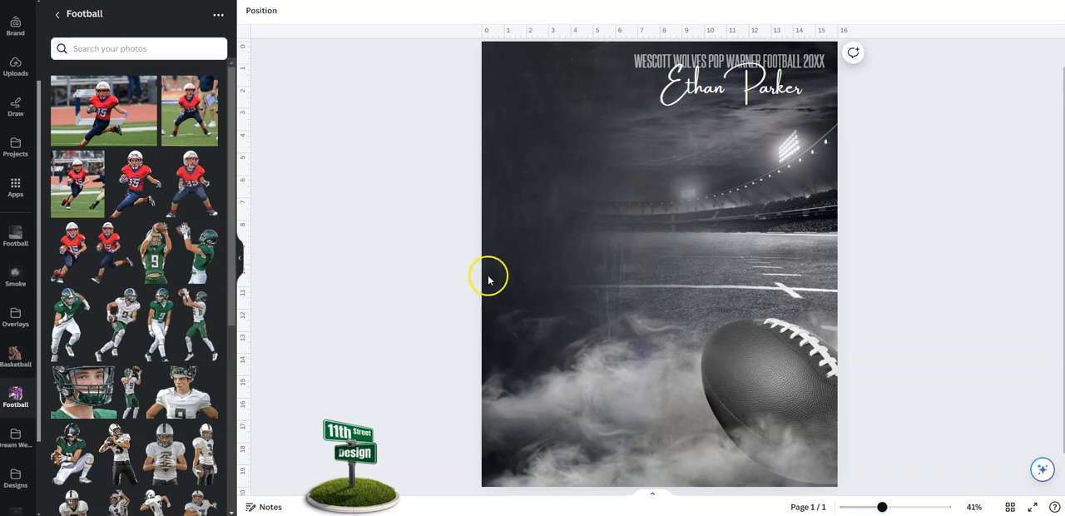
pyautogui.moveTo(356, 323)
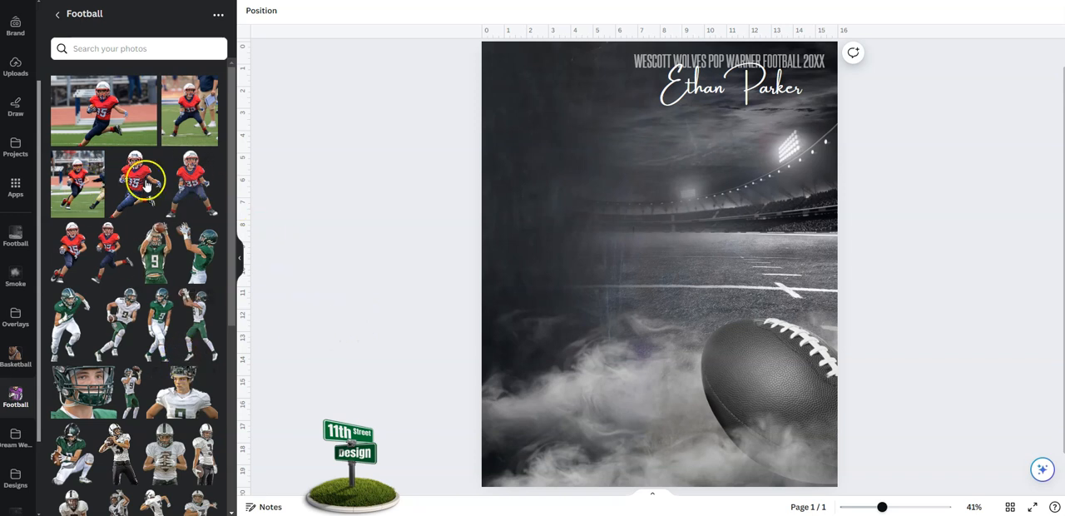
pyautogui.moveTo(220, 291)
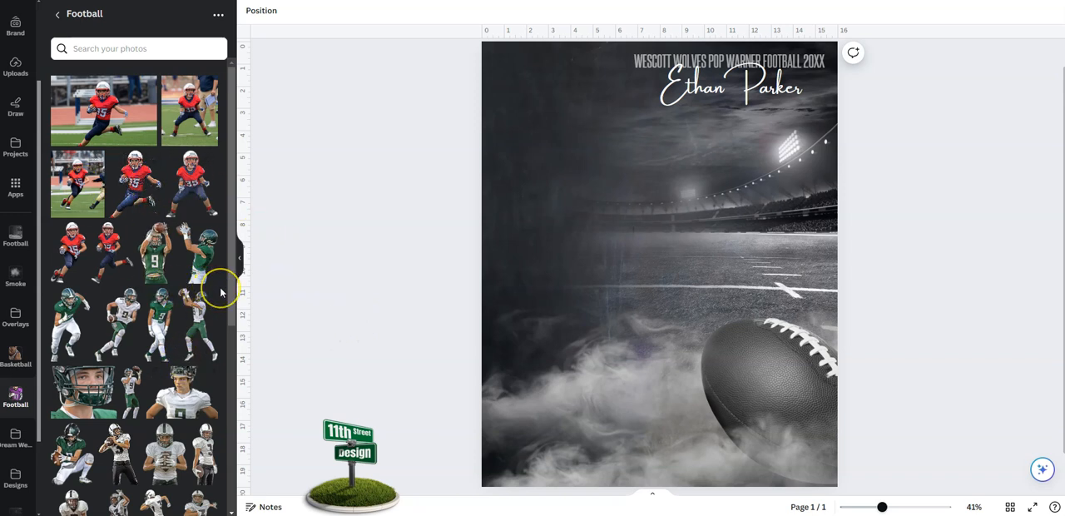
pyautogui.moveTo(123, 296)
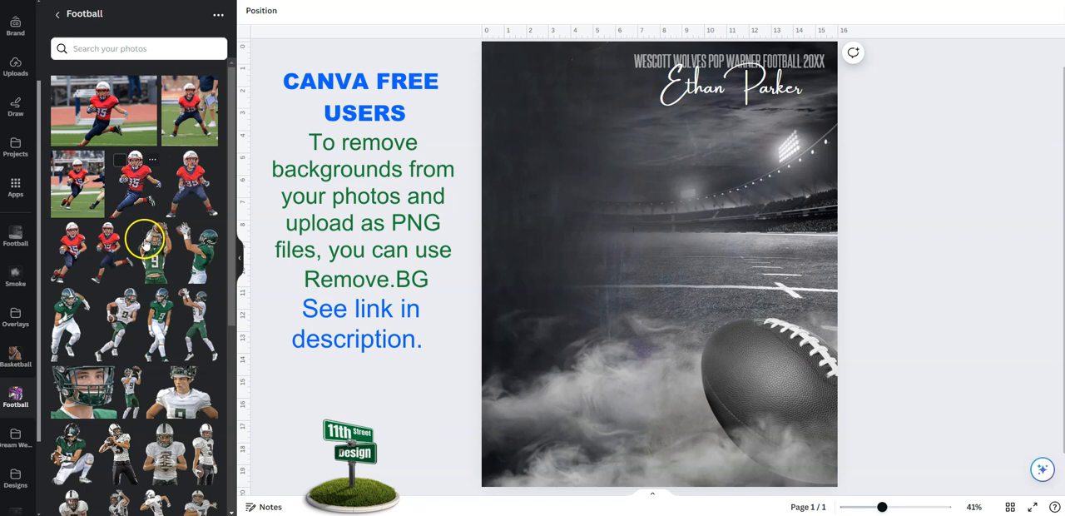
pyautogui.moveTo(189, 200)
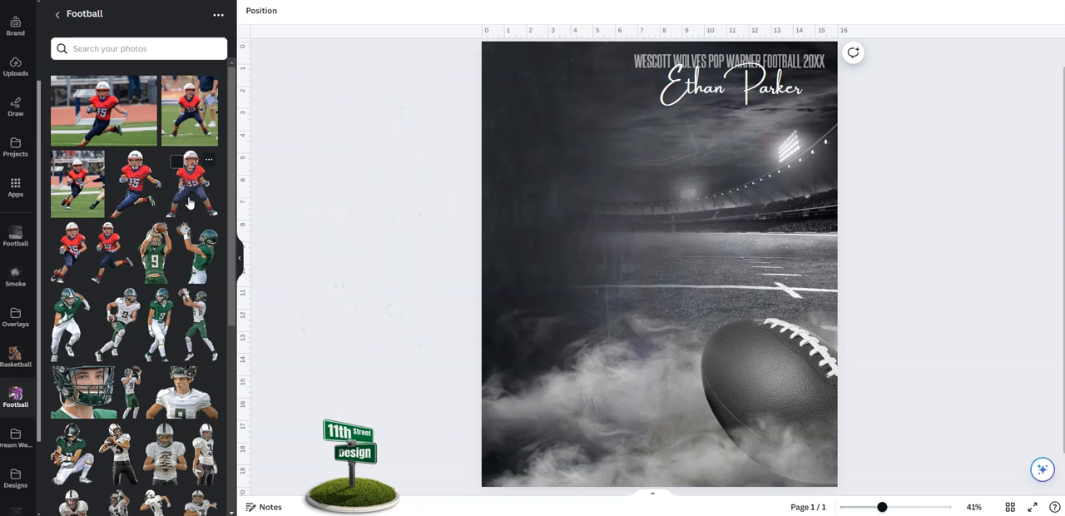
pyautogui.moveTo(203, 263)
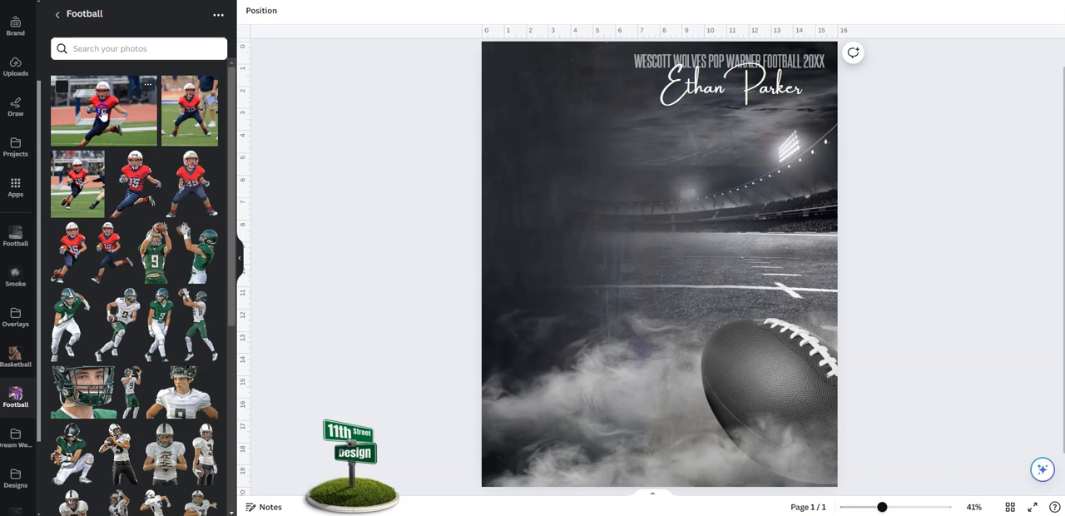
# - Add the number 35 red-jersey player photo and remove its field background with BG Remover
pyautogui.click(103, 110)
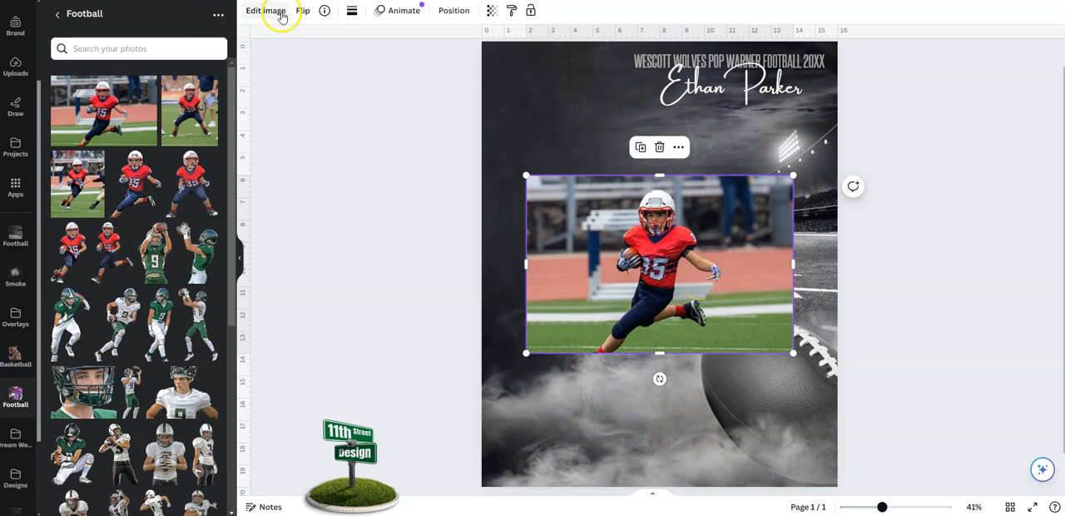
pyautogui.click(266, 10)
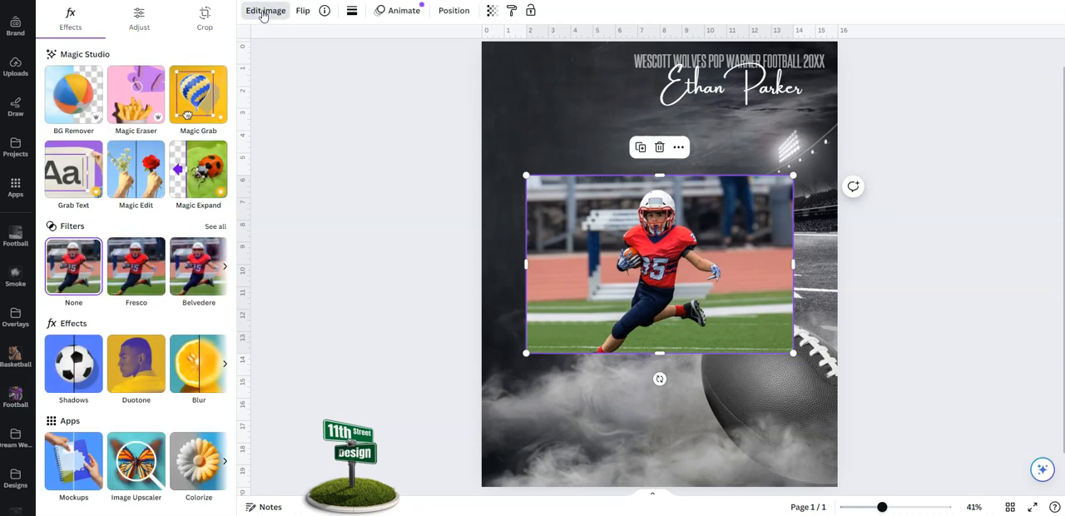
pyautogui.click(73, 93)
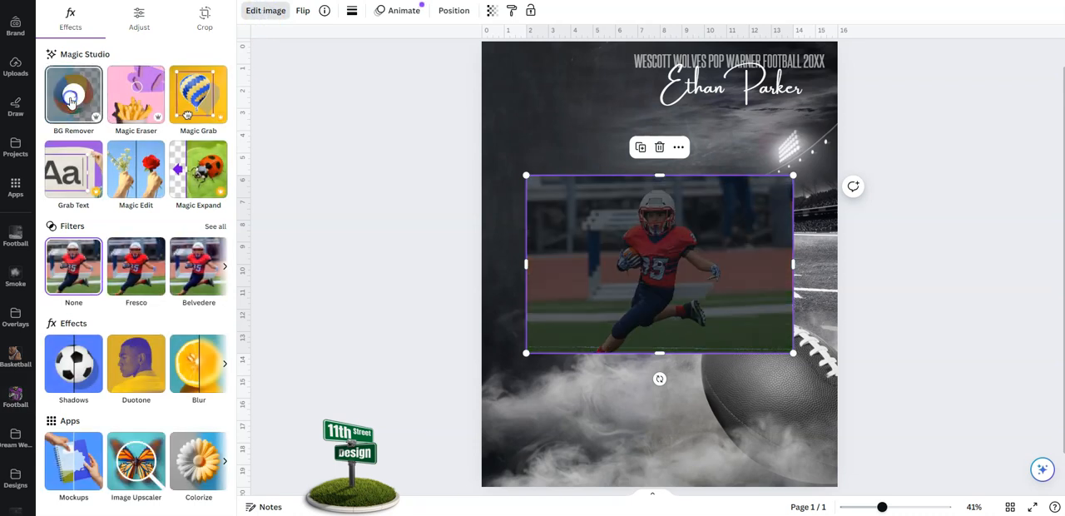
pyautogui.click(73, 93)
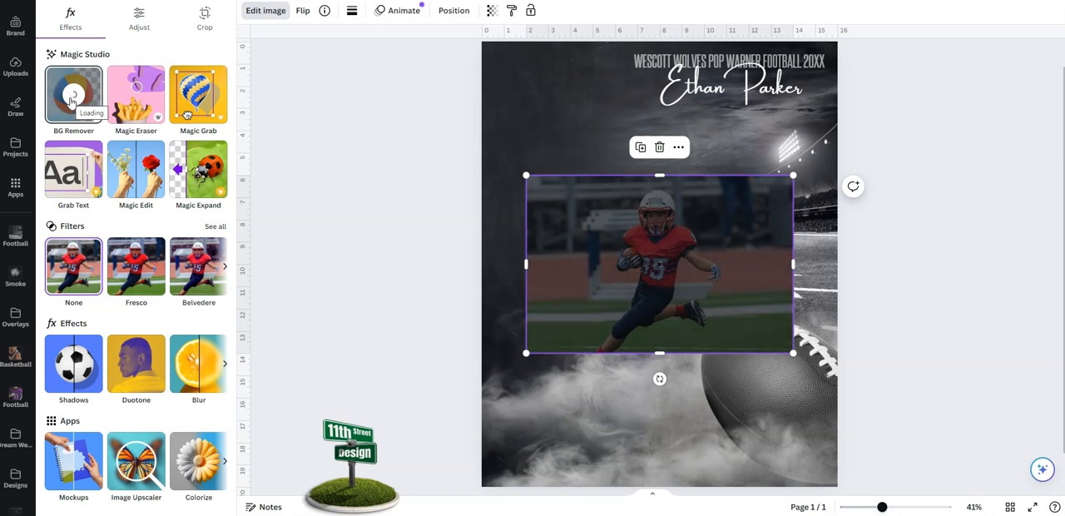
pyautogui.click(74, 93)
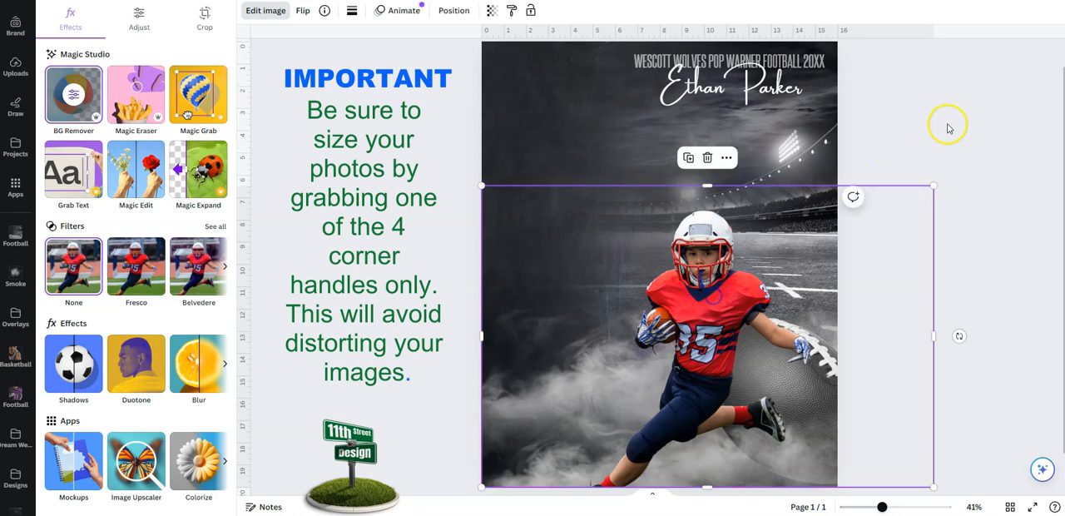
# - Scale the cut-out player up to fill the poster's lower right
pyautogui.moveTo(932, 187); pyautogui.dragTo(1028, 123)
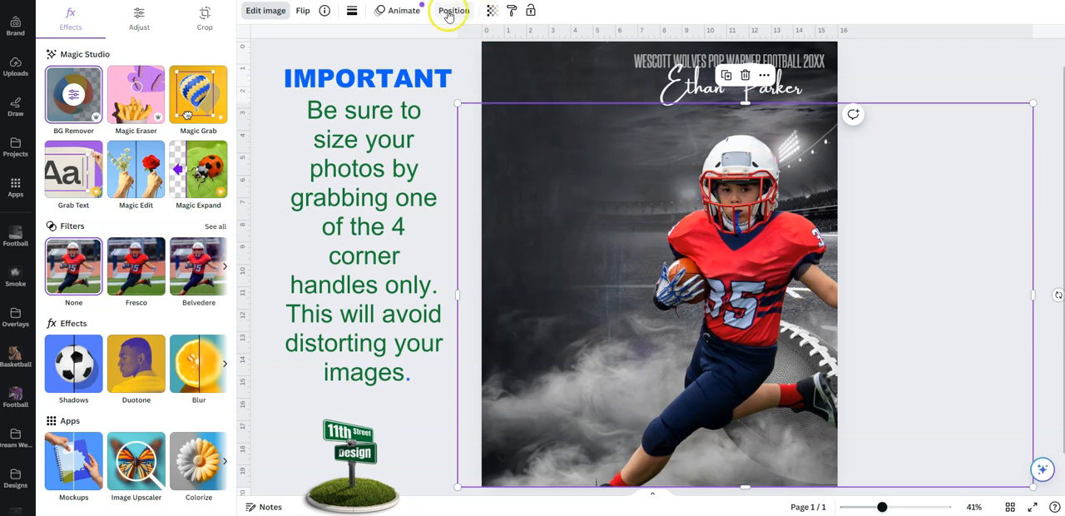
# - Move the player layer beneath the smoke layer via Position > Layers
pyautogui.click(453, 10)
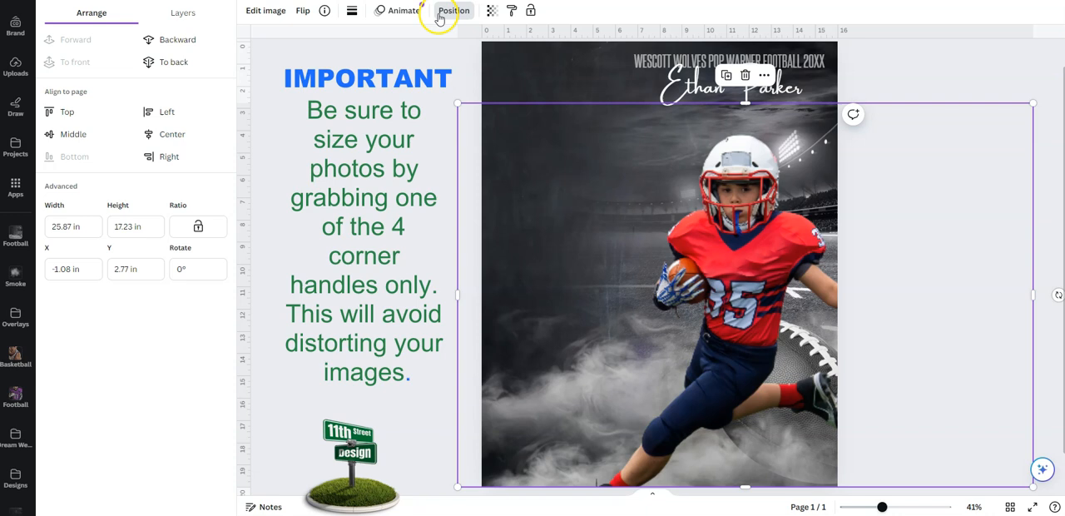
pyautogui.click(183, 13)
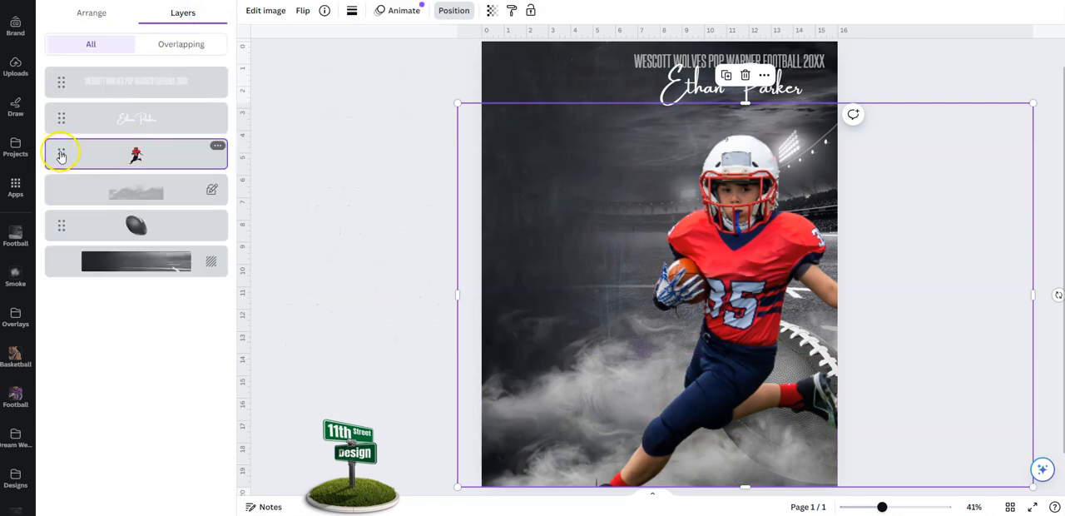
pyautogui.moveTo(137, 153); pyautogui.dragTo(137, 208)
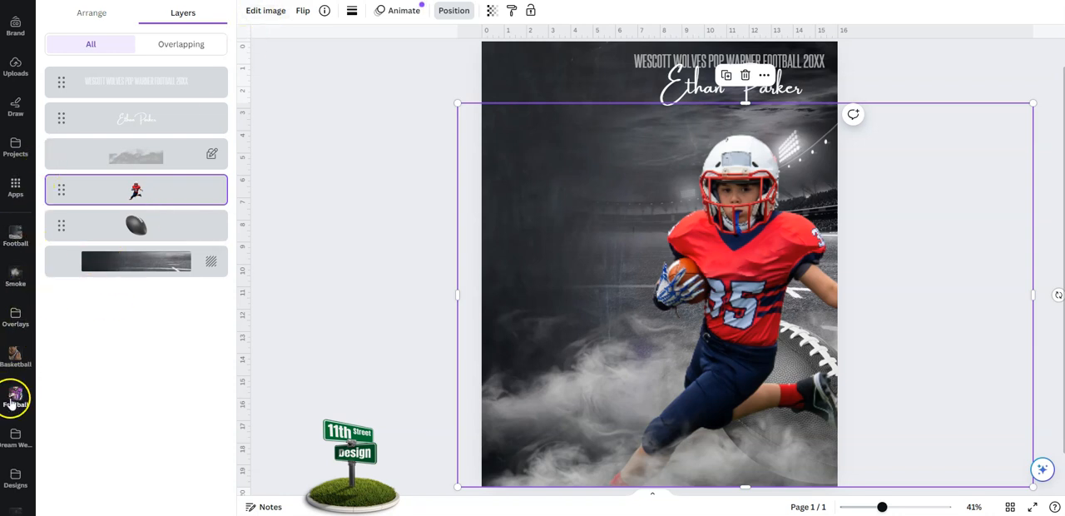
# - Add a second player photo from the Football folder and remove its field background
pyautogui.click(15, 398)
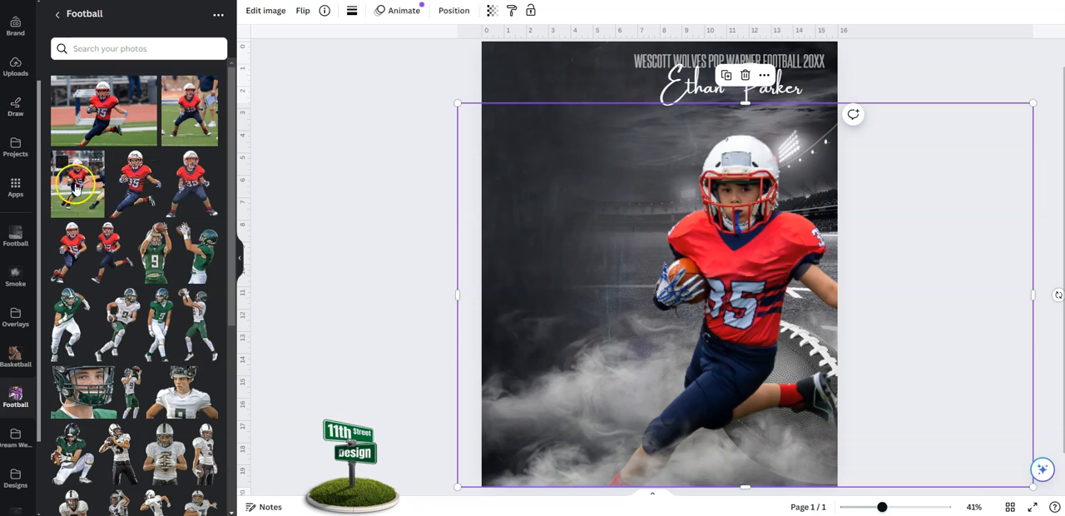
pyautogui.click(77, 183)
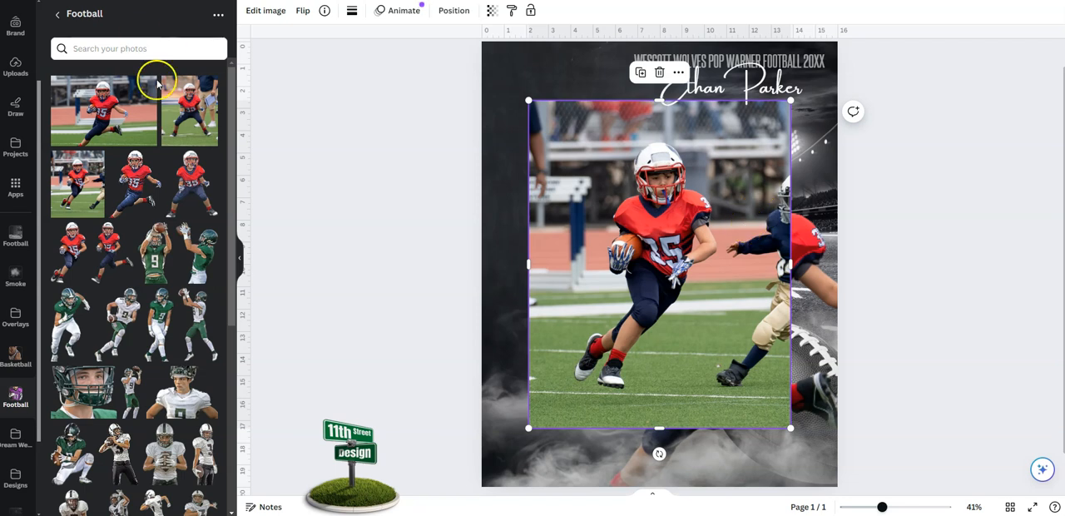
pyautogui.click(266, 10)
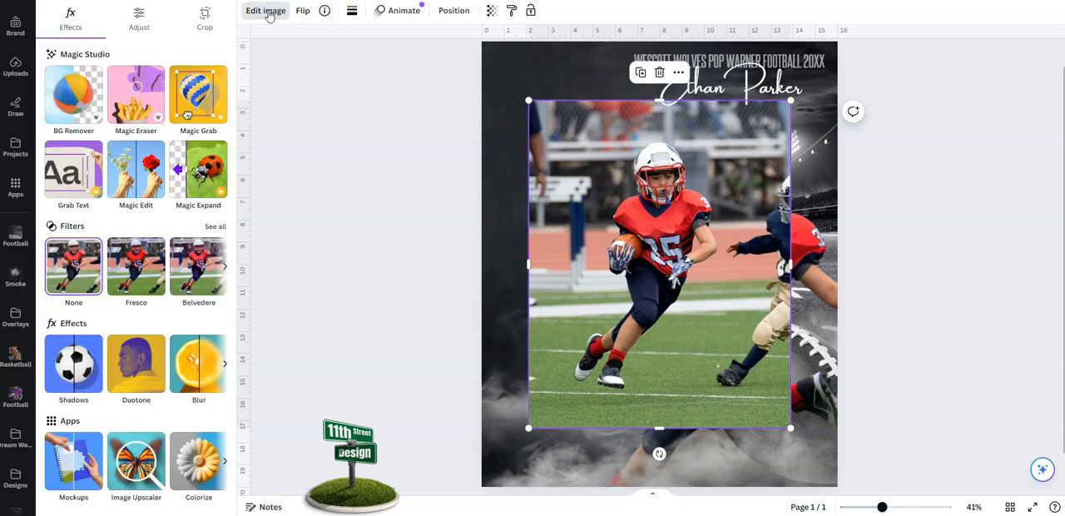
pyautogui.click(73, 93)
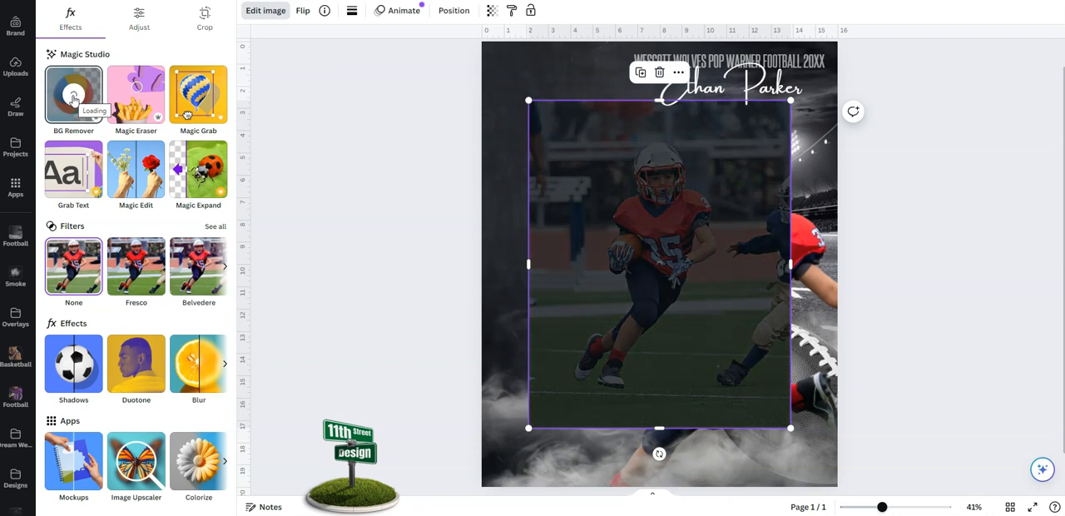
pyautogui.click(73, 94)
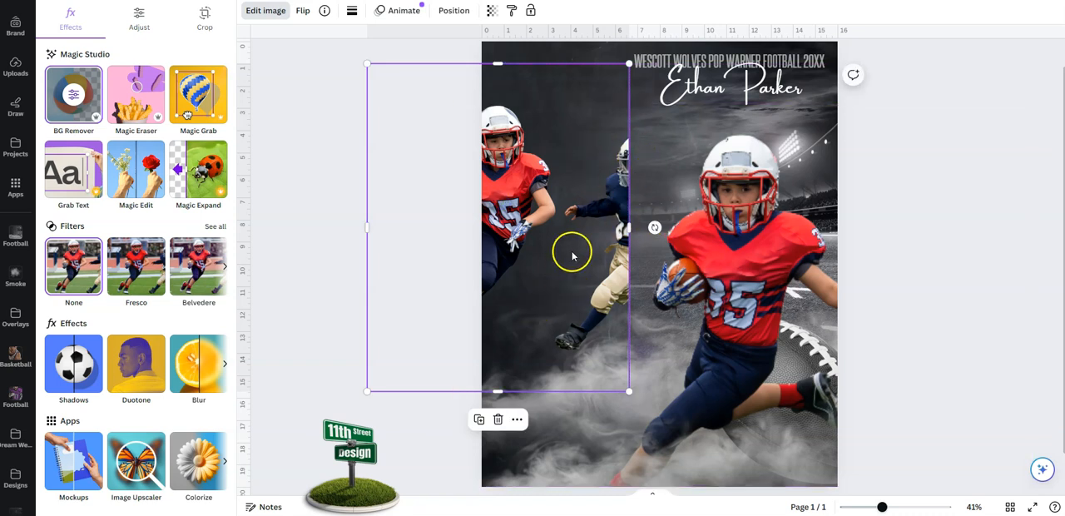
# - Refine the second cut-out with the Erase brush, removing the partial opponent
pyautogui.click(73, 93)
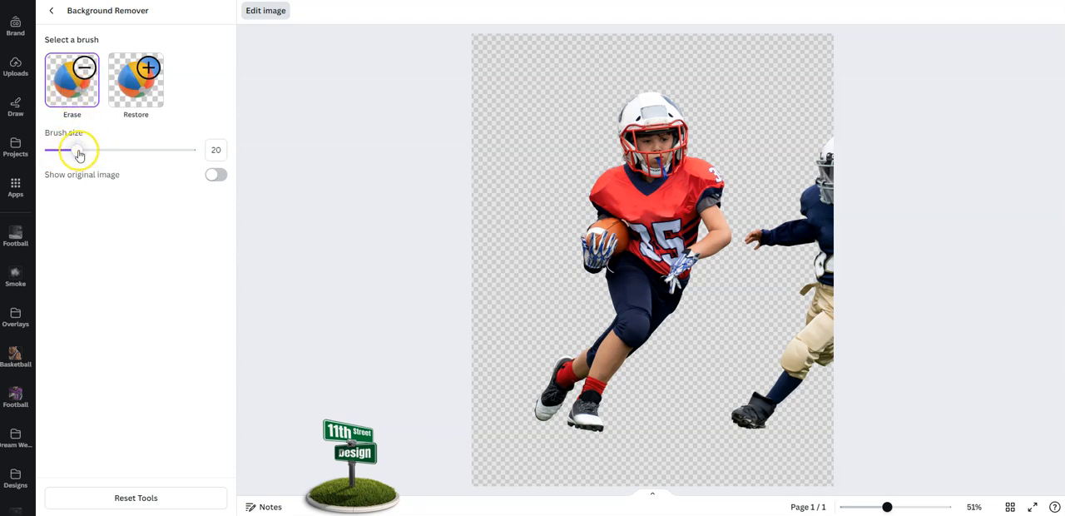
pyautogui.moveTo(76, 150); pyautogui.dragTo(128, 150)
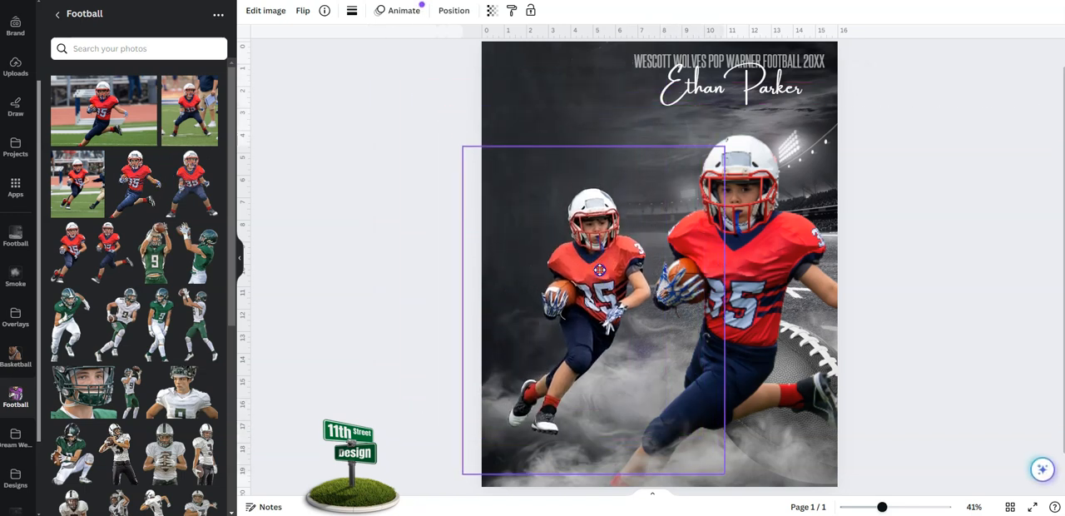
# - Move the smaller player lower on the left beside the main number 35 figure
pyautogui.moveTo(599, 269); pyautogui.dragTo(593, 331)
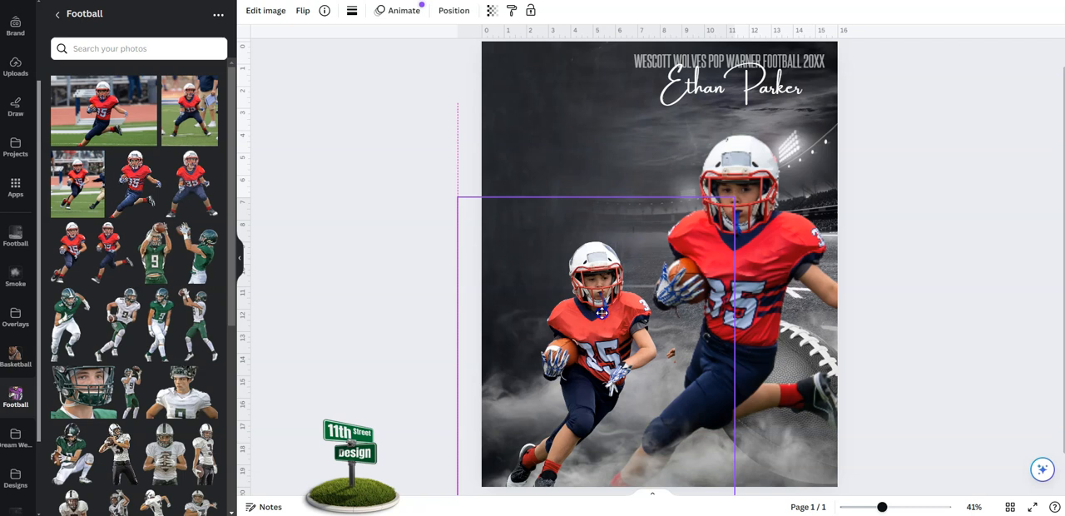
pyautogui.click(599, 312)
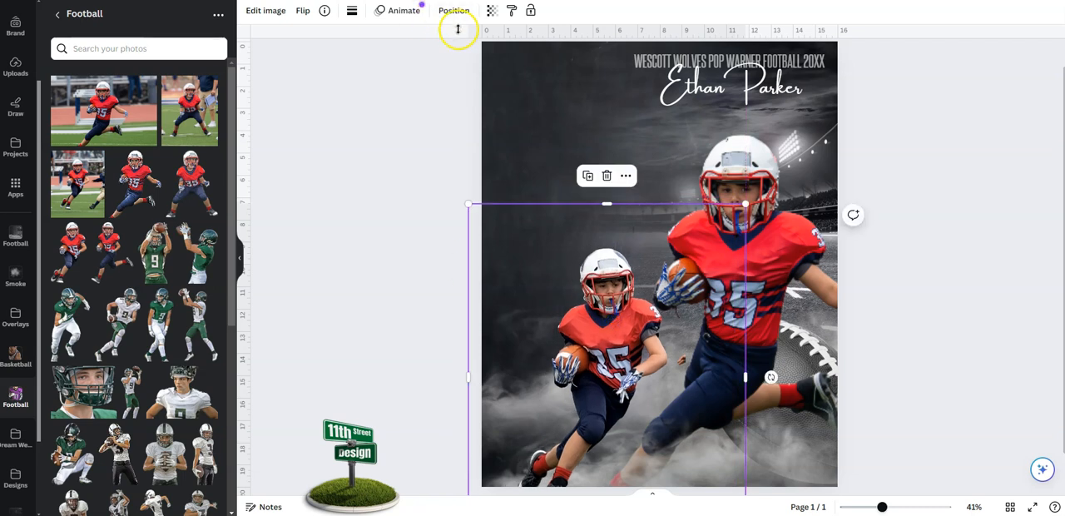
# - Show the layer stack via Position > Layers and select the smaller player layer
pyautogui.click(453, 10)
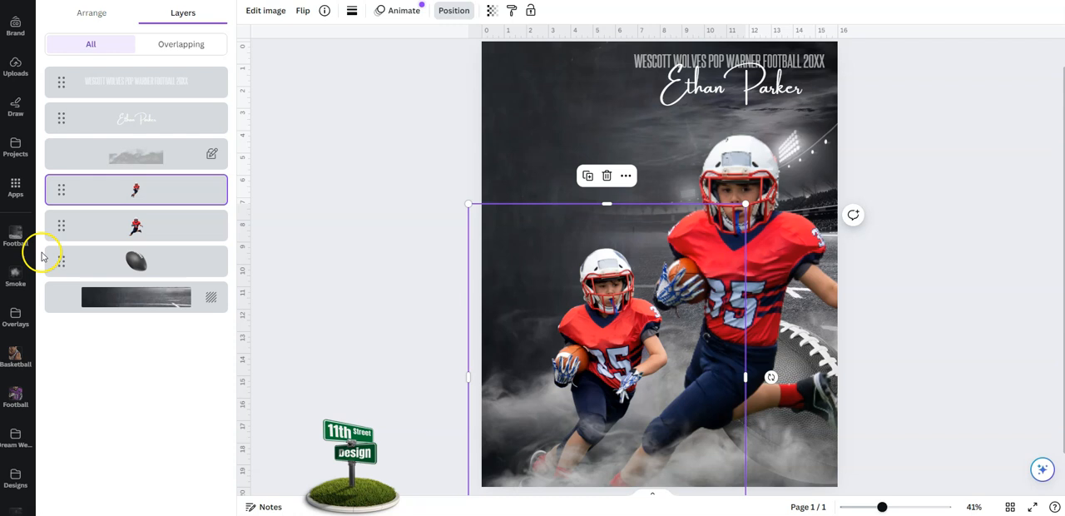
pyautogui.click(137, 117)
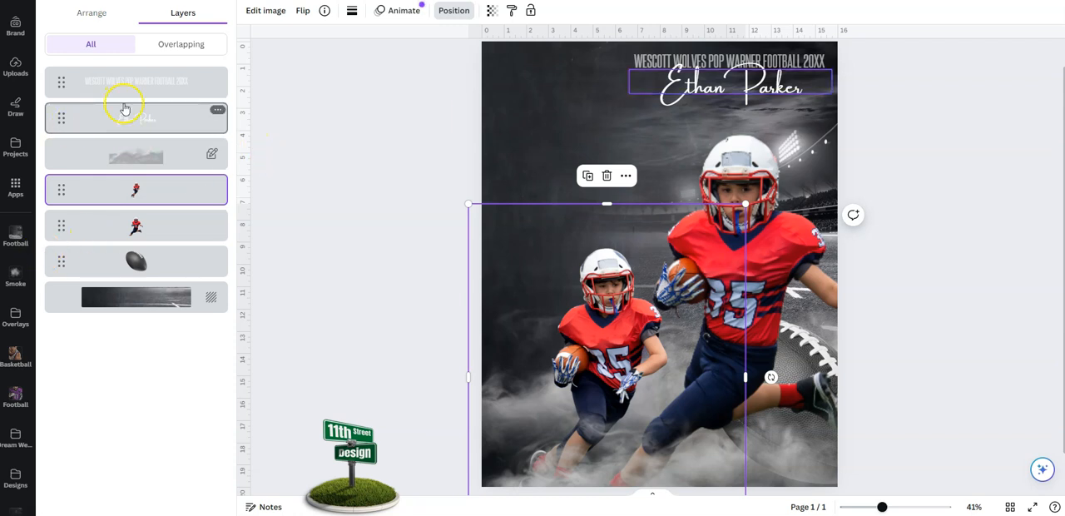
pyautogui.click(267, 10)
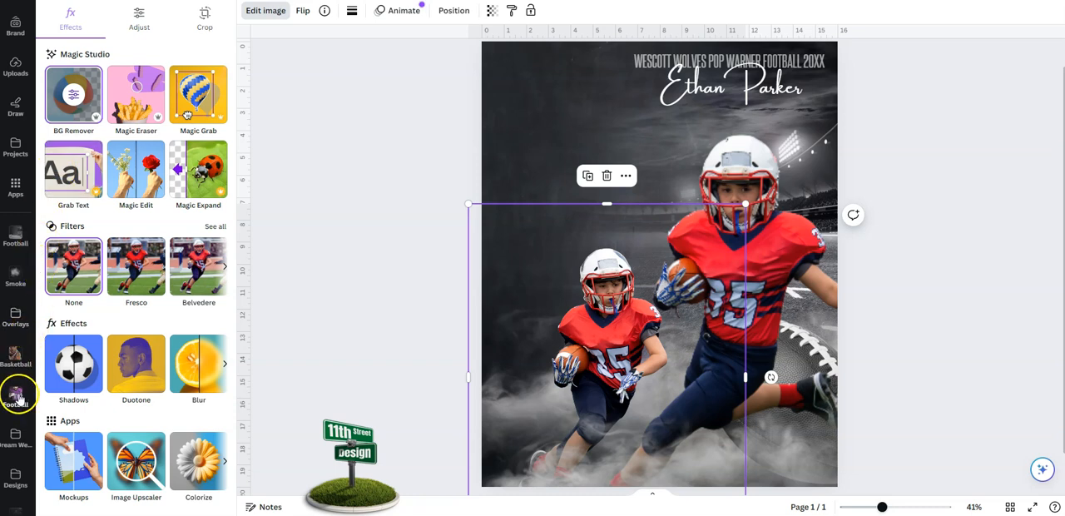
# - Add the ready-stance player photo from the Football folder to the poster
pyautogui.click(15, 399)
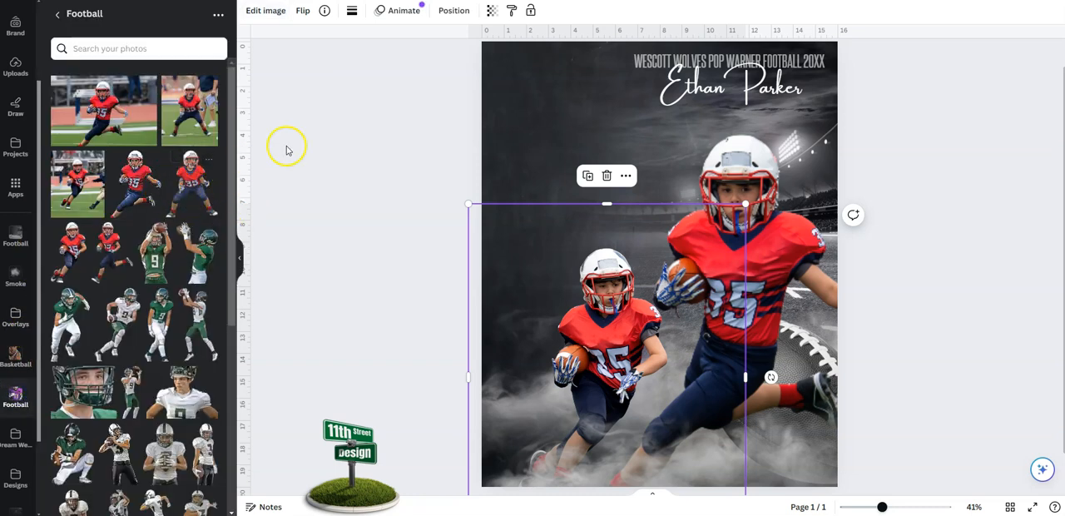
pyautogui.moveTo(579, 107)
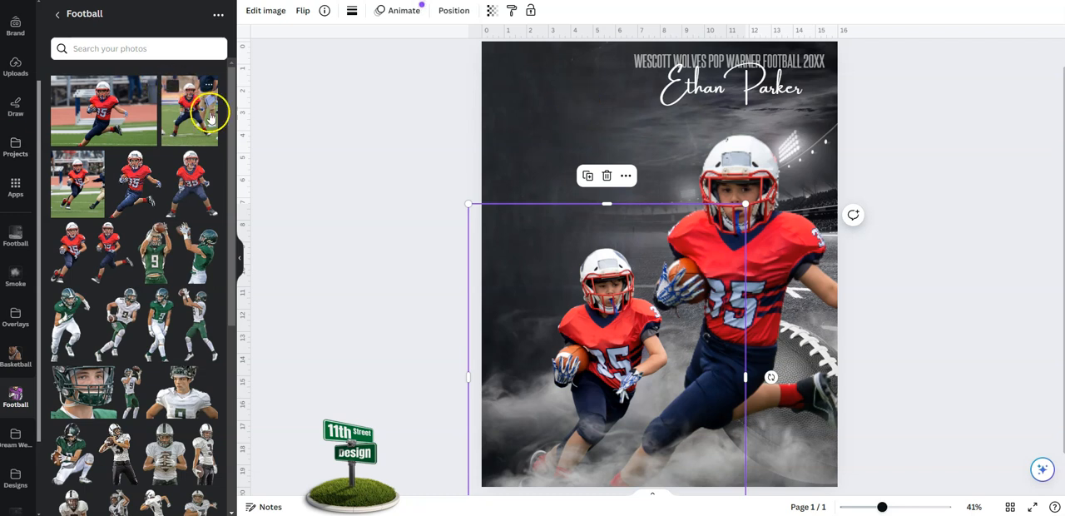
pyautogui.click(190, 109)
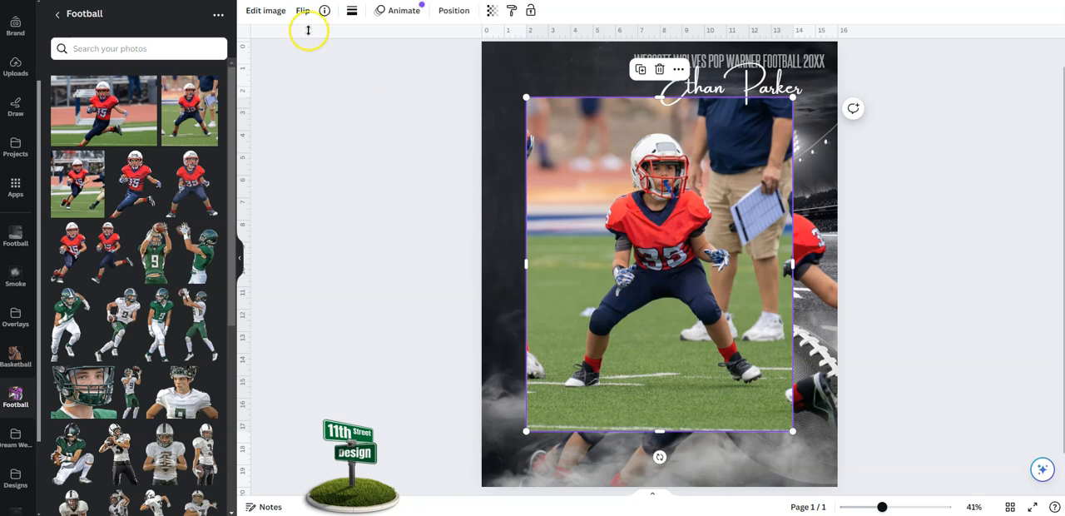
# - Remove the field and coach background from the ready-stance player photo
pyautogui.click(267, 10)
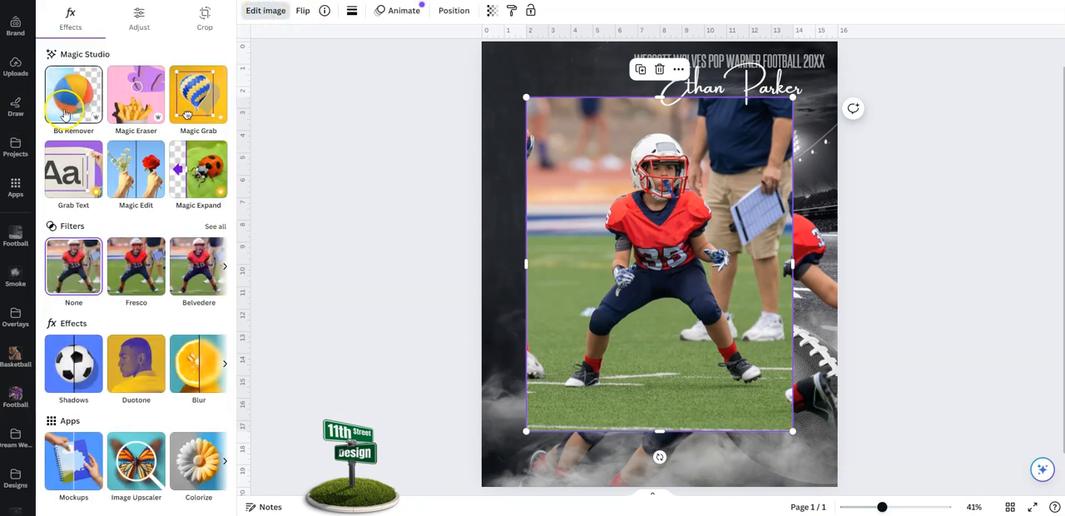
pyautogui.click(73, 93)
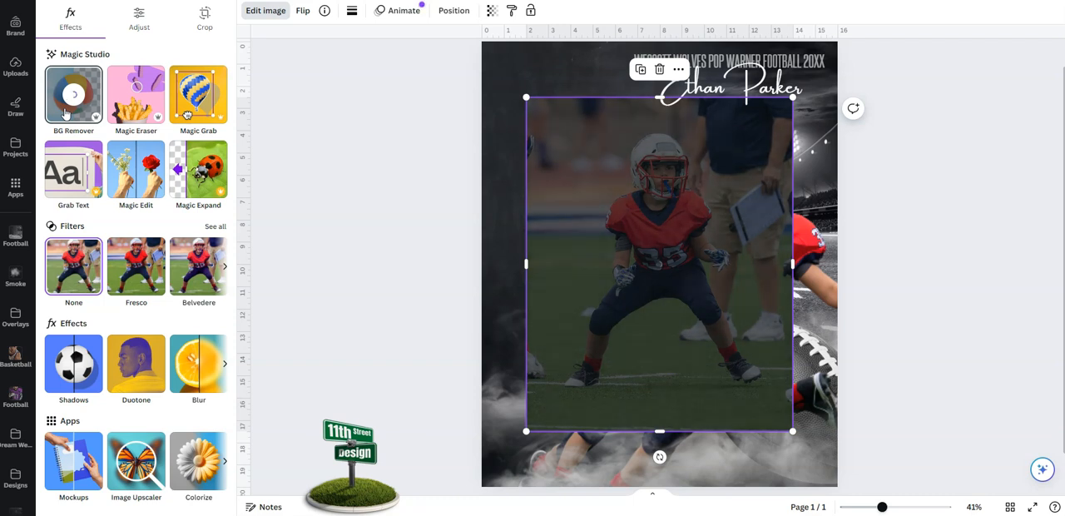
pyautogui.click(73, 94)
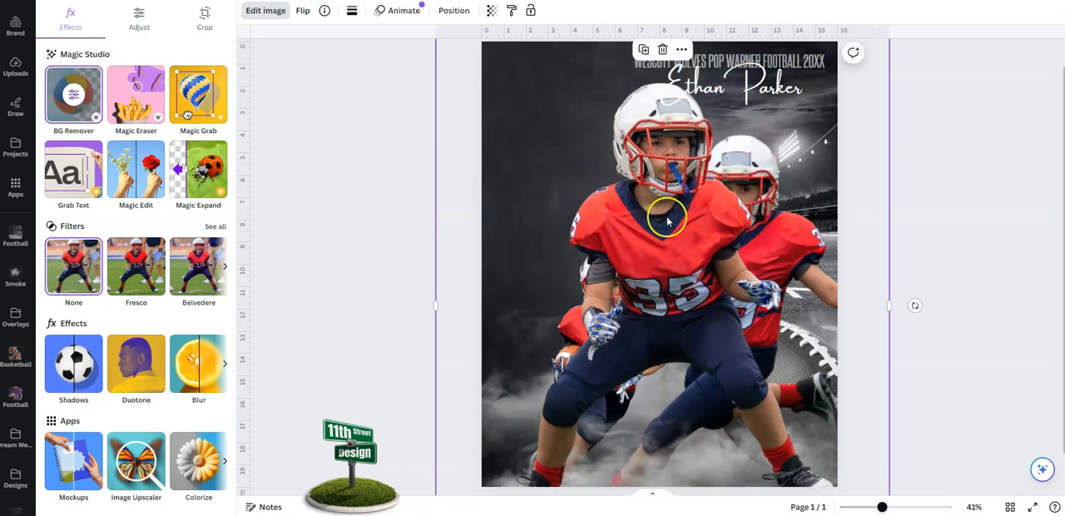
# - Enlarge the stance player across the upper left, layered behind the smaller player
pyautogui.moveTo(666, 219); pyautogui.dragTo(533, 80)
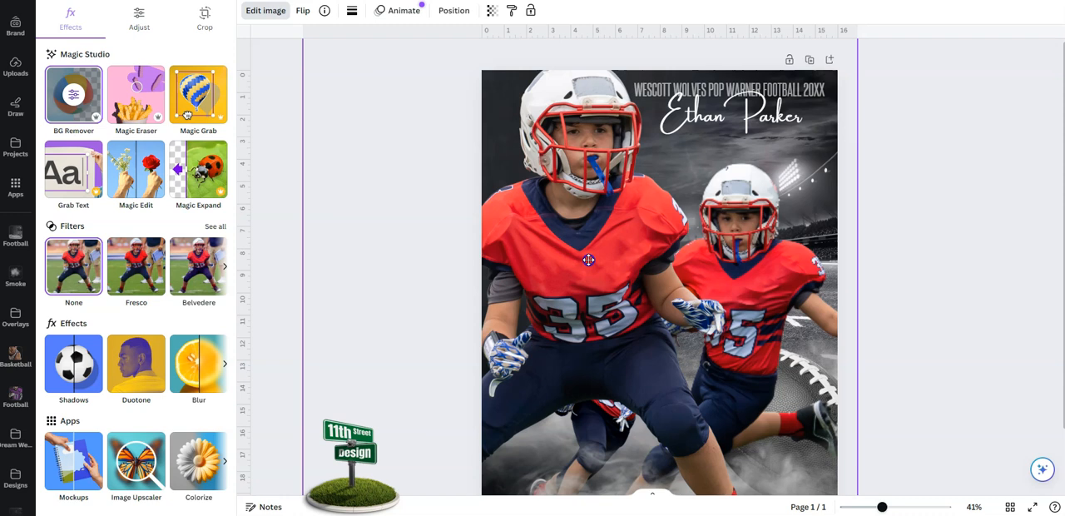
pyautogui.click(589, 260)
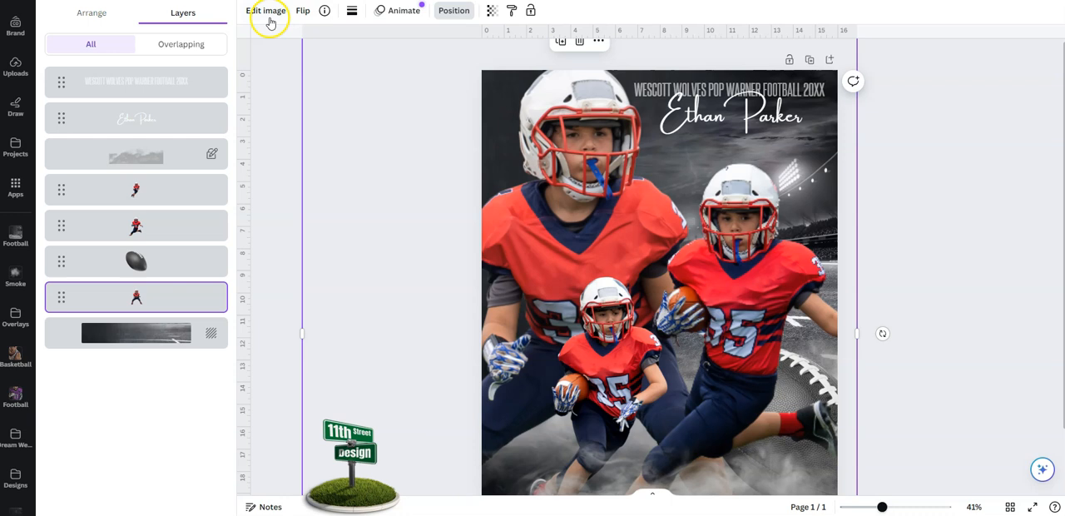
# - Desaturate the large stance player to -100 saturation under Adjust, leaving the number 35 players red
pyautogui.click(266, 10)
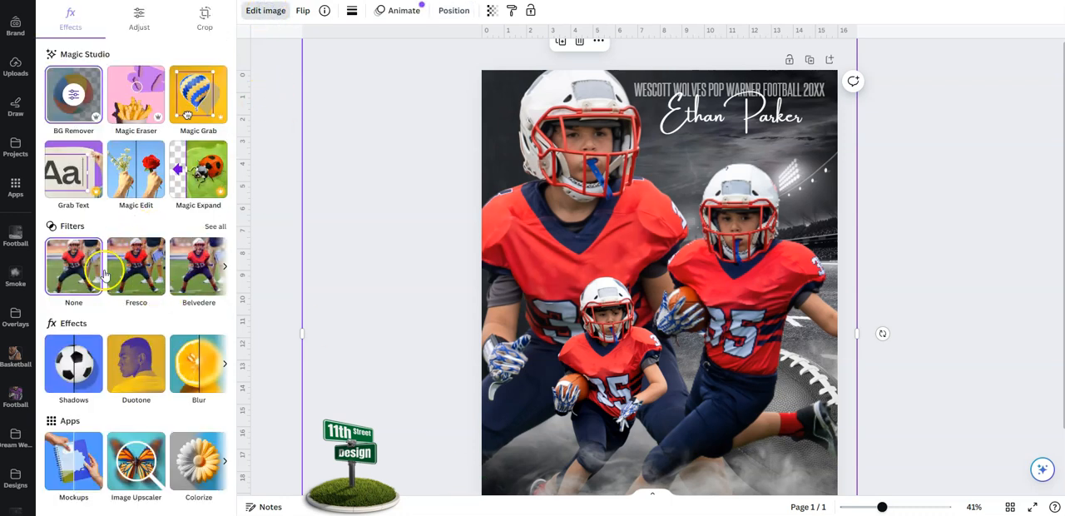
pyautogui.click(140, 20)
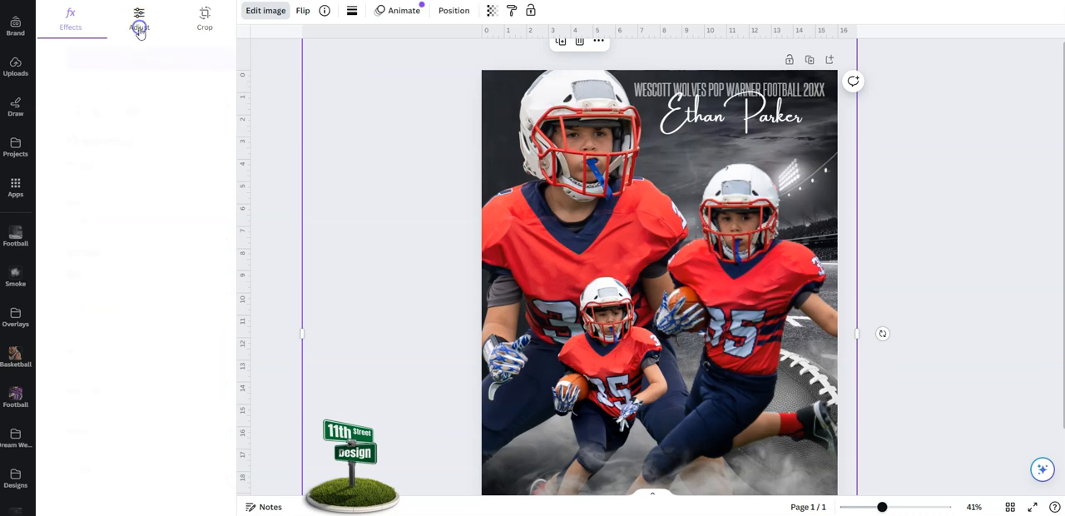
pyautogui.click(139, 16)
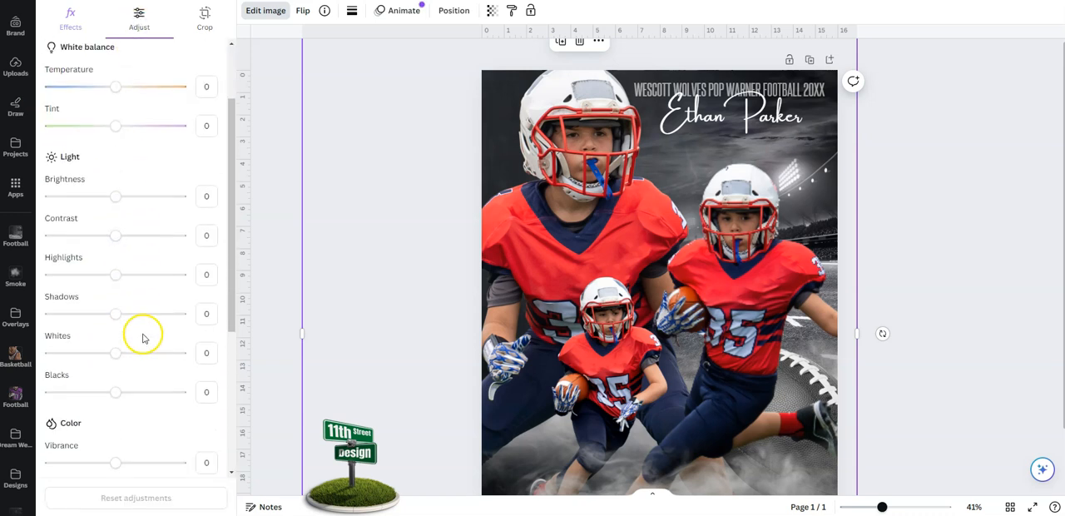
pyautogui.scroll(-3)
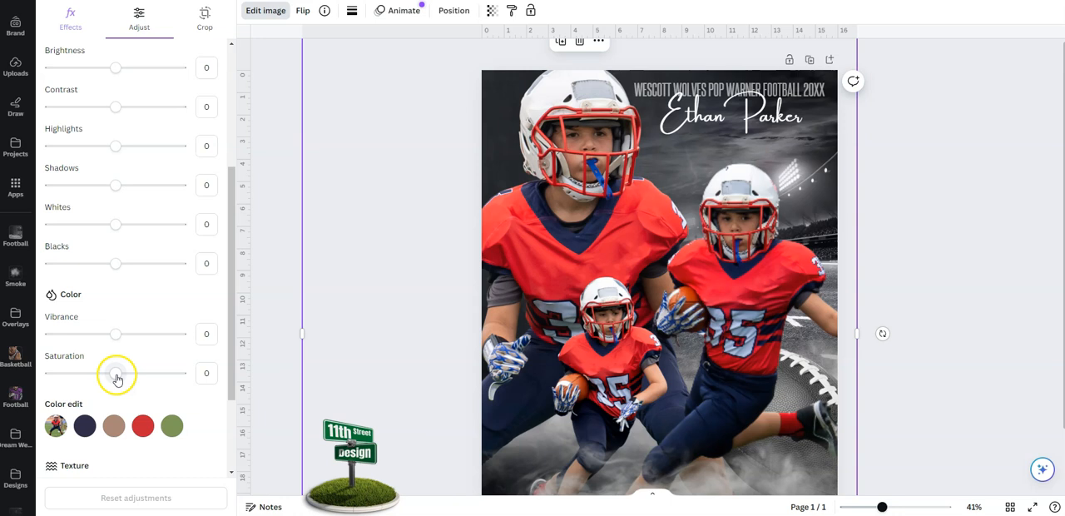
pyautogui.moveTo(117, 372); pyautogui.dragTo(50, 373)
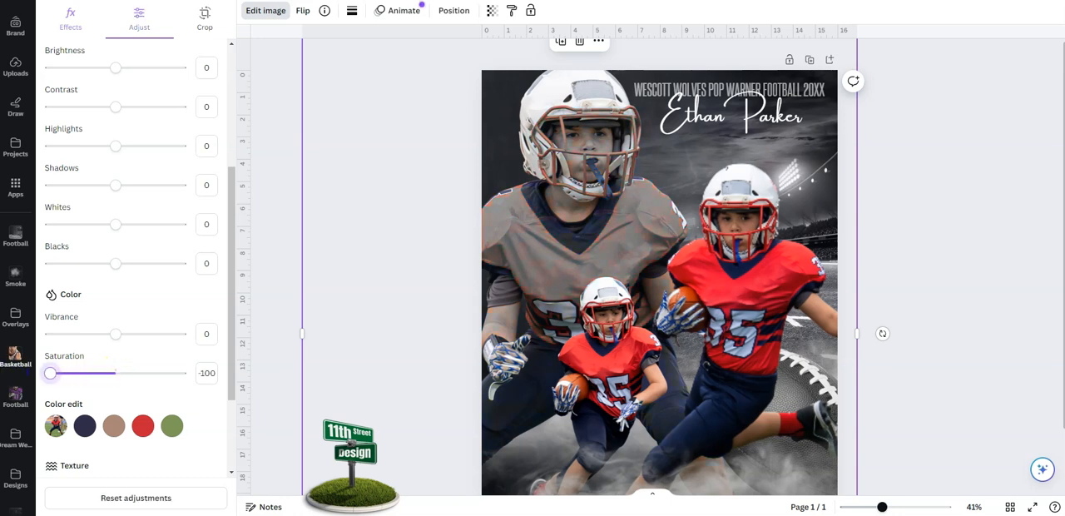
pyautogui.click(579, 306)
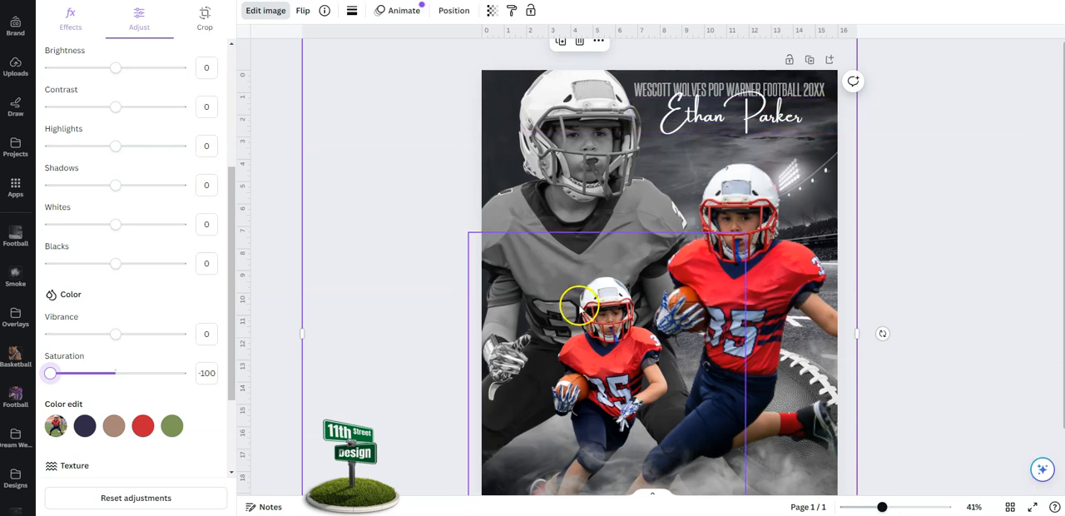
# - Fade the large black-and-white player to about 42 transparency so it blends into the smoke
pyautogui.click(492, 10)
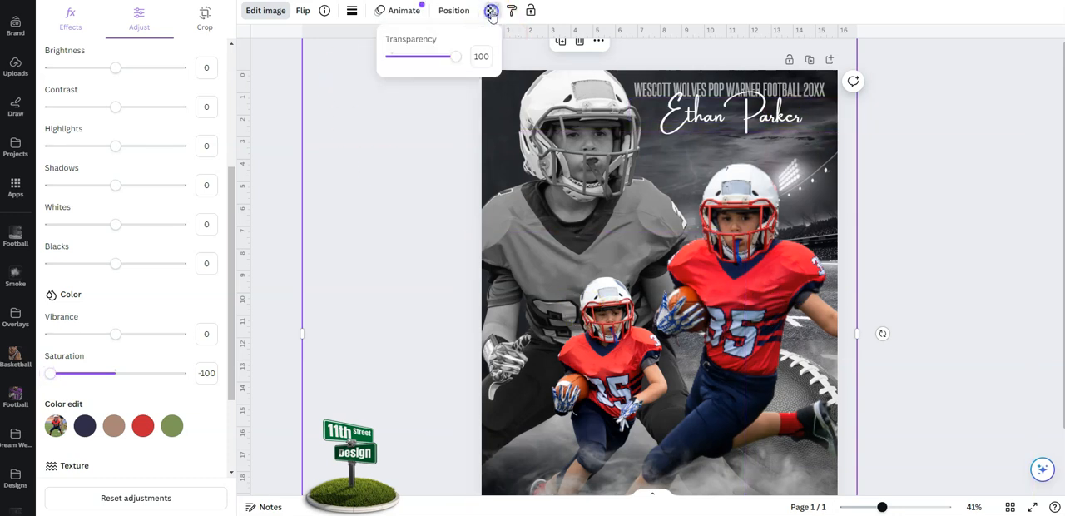
pyautogui.moveTo(454, 56); pyautogui.dragTo(430, 57)
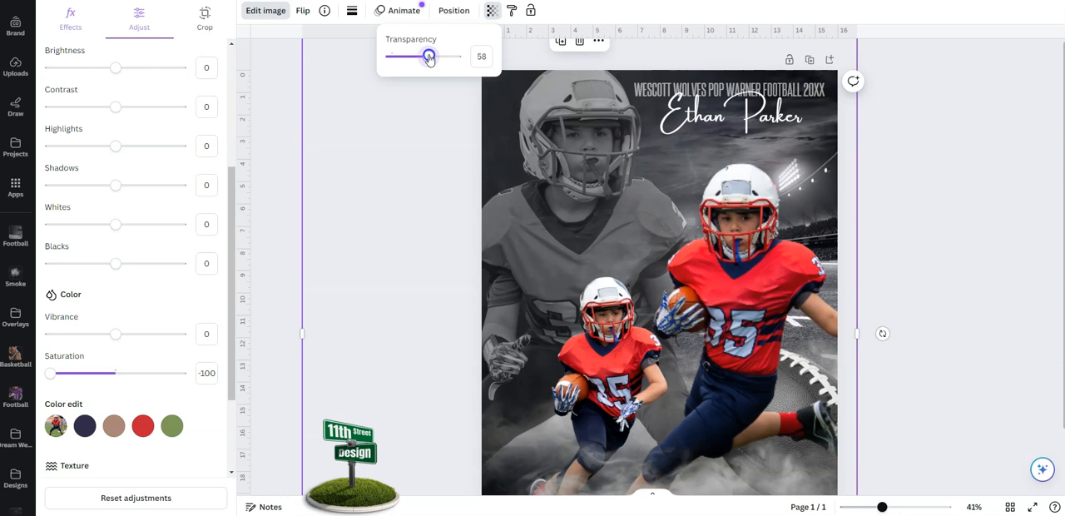
pyautogui.moveTo(429, 56); pyautogui.dragTo(423, 56)
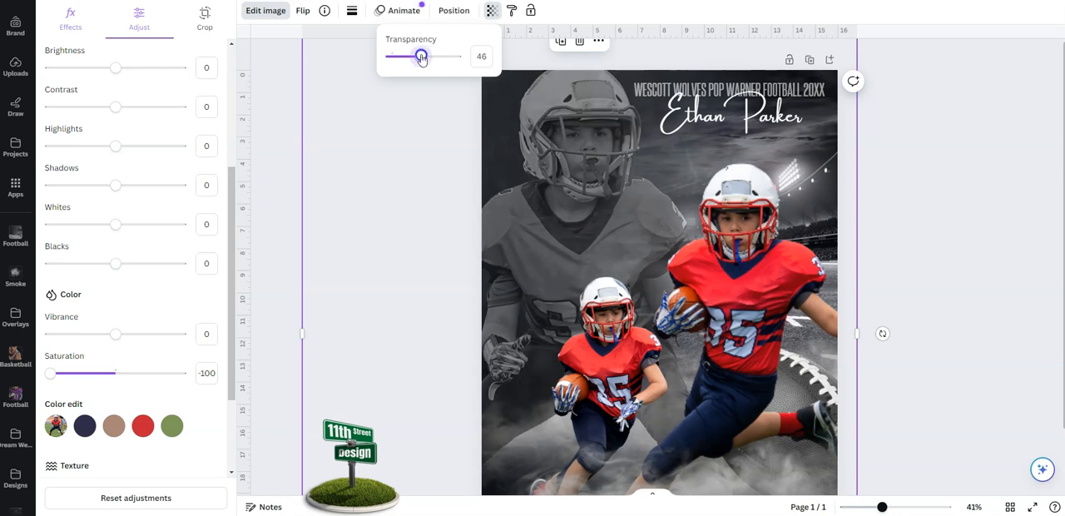
pyautogui.moveTo(423, 57); pyautogui.dragTo(418, 57)
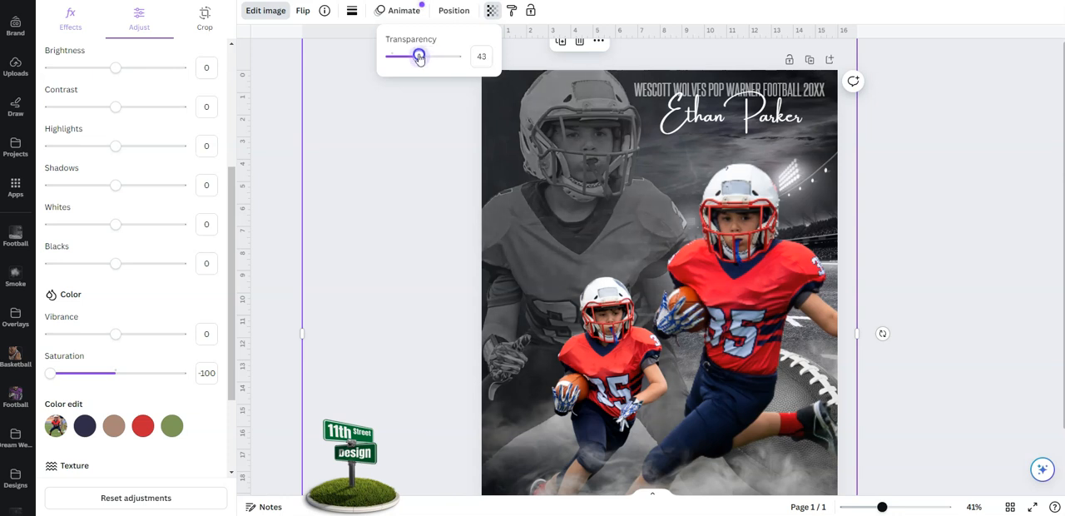
pyautogui.moveTo(420, 57); pyautogui.dragTo(416, 56)
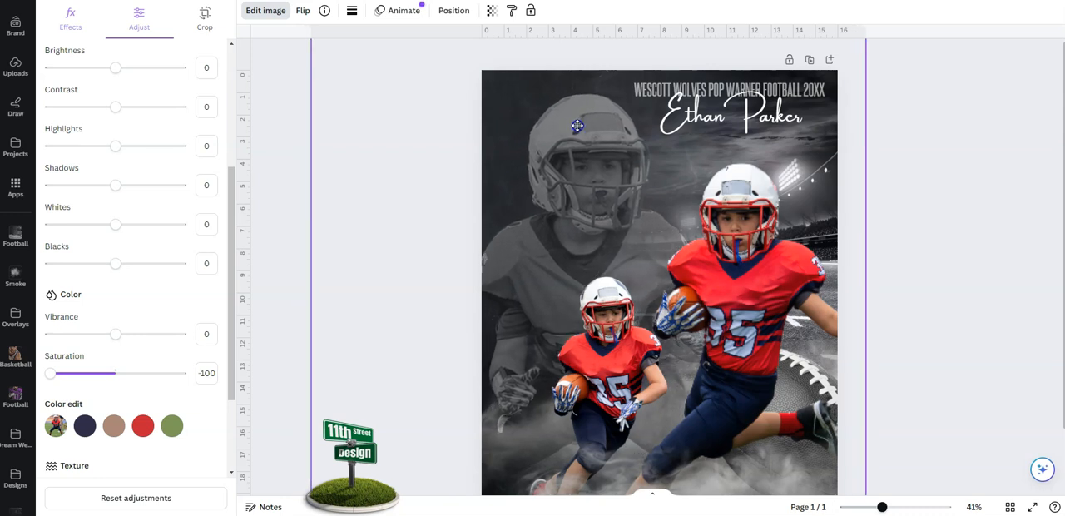
pyautogui.click(577, 127)
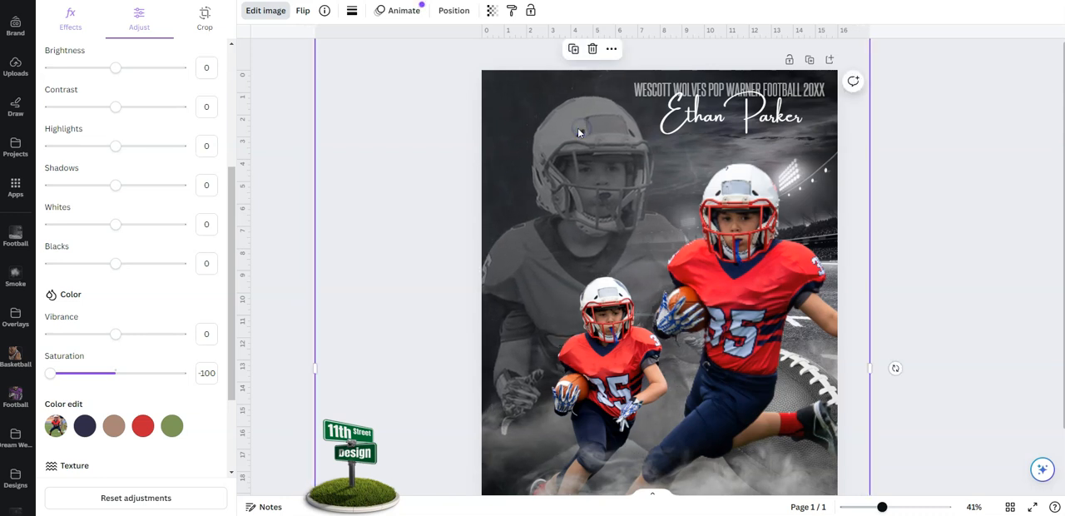
pyautogui.moveTo(565, 130)
pyautogui.write('Granby Gators')
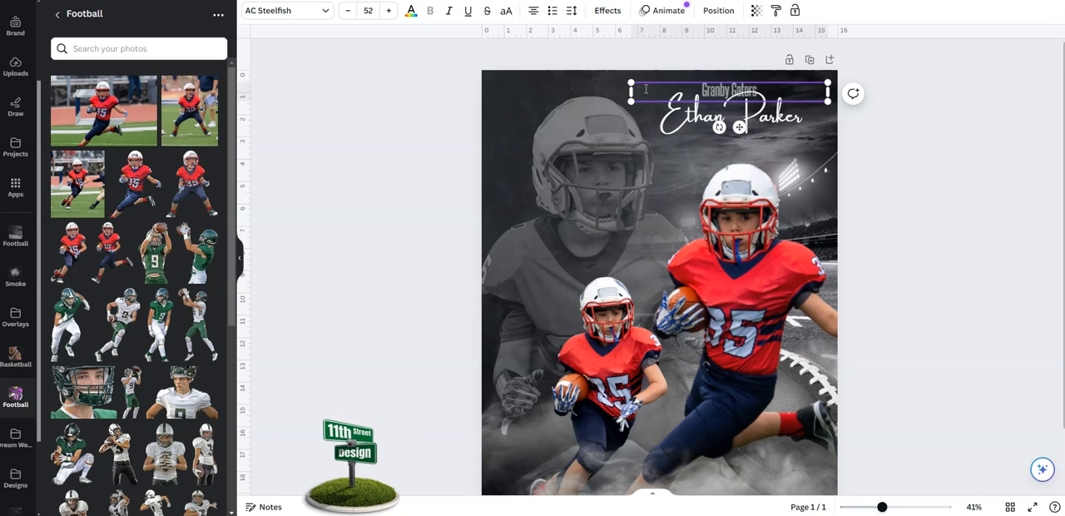
# - Retype the top title as 'Granby Gators Pop Warner Football' replacing the Wescott Wolves name
pyautogui.write('Pop')
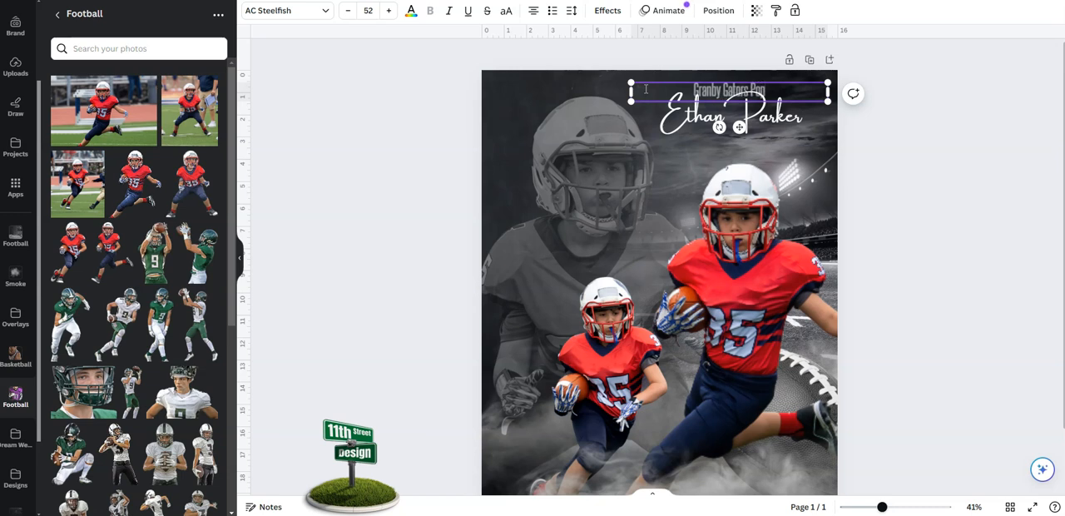
pyautogui.write('Warner')
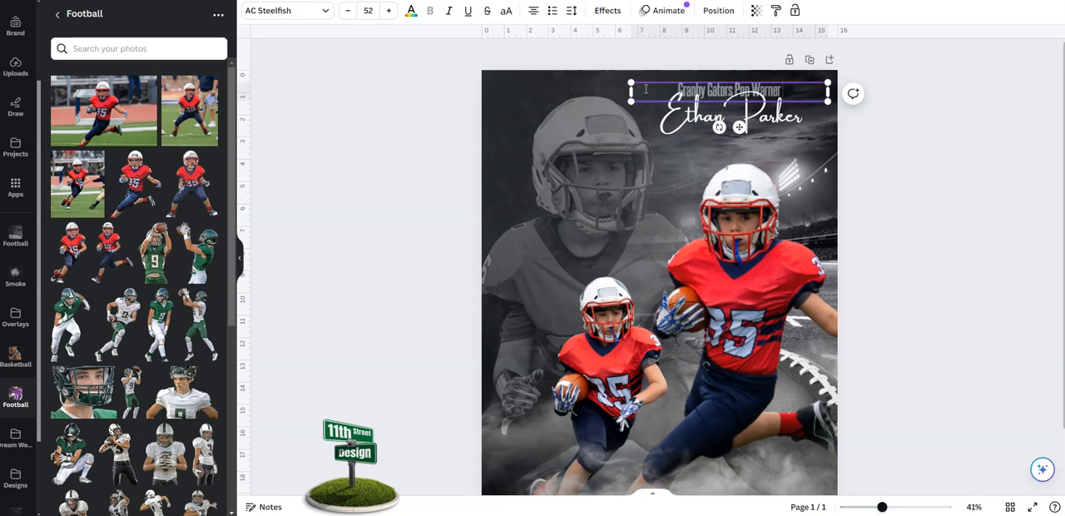
pyautogui.write('Football 2024')
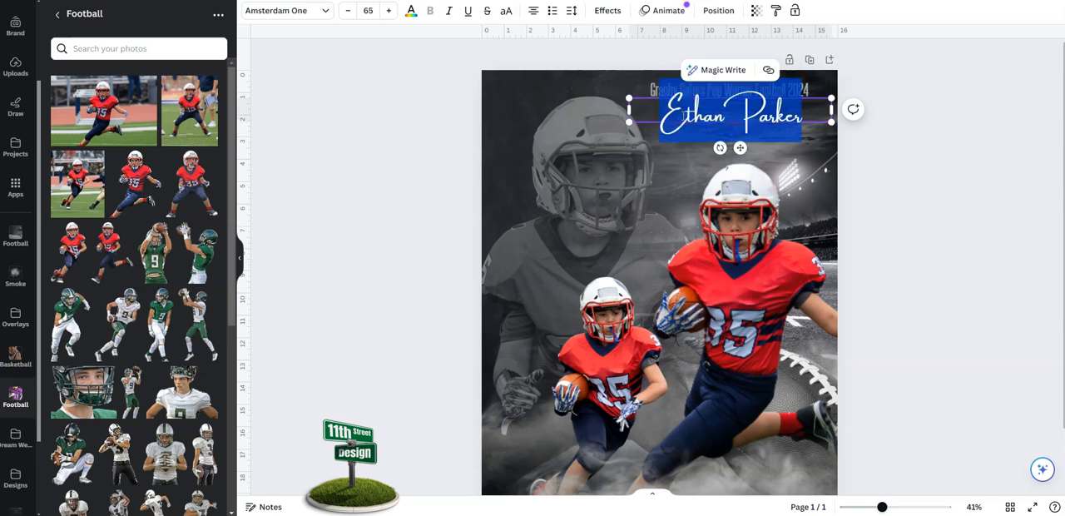
# - Replace the script player name with 'Brian Johnson' and deselect to view the finished poster
pyautogui.write('Brian Johnson')
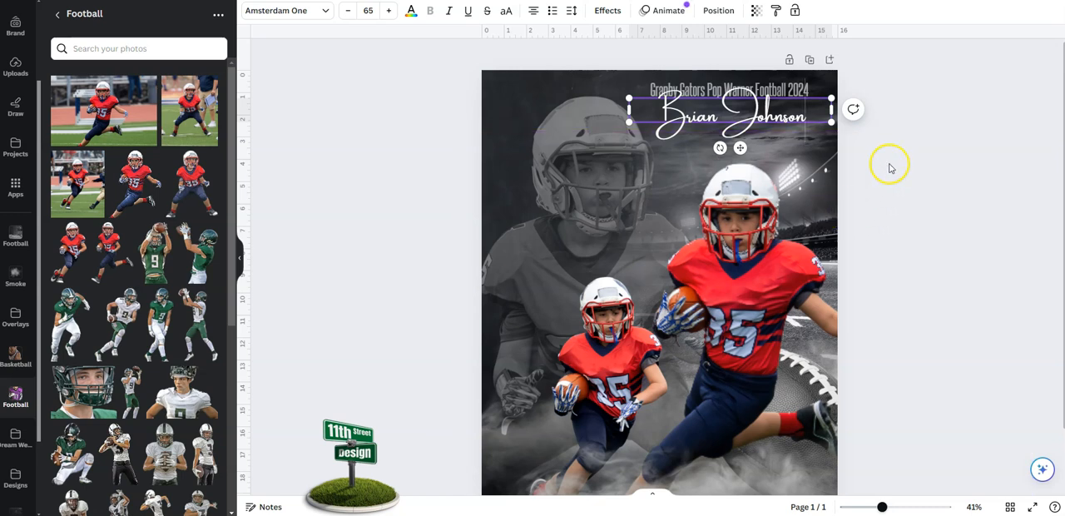
pyautogui.click(897, 163)
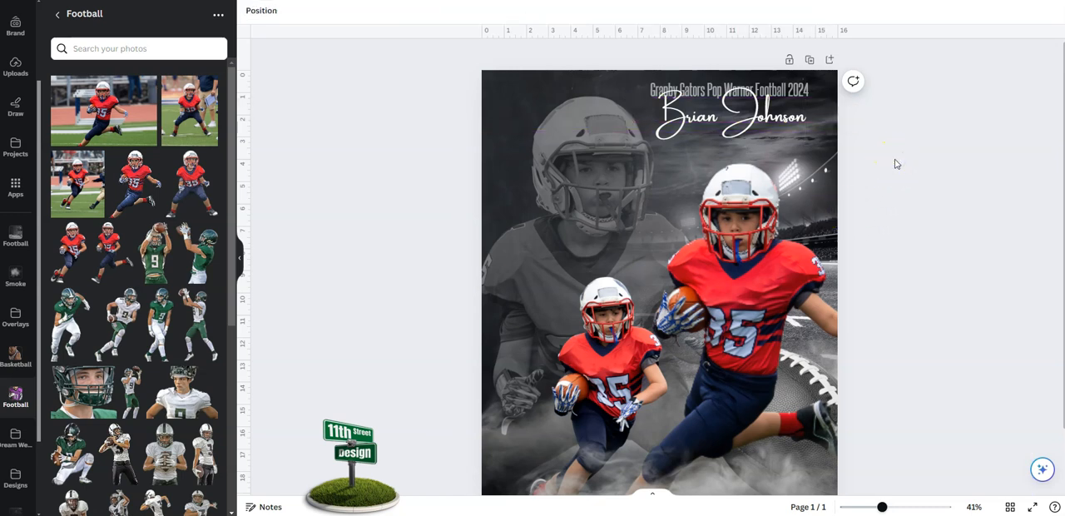